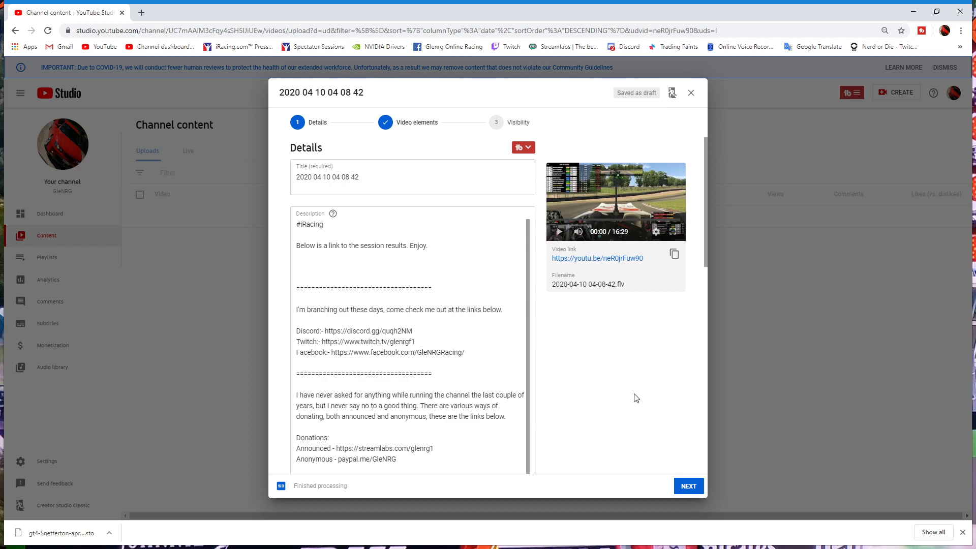
pyautogui.moveTo(549, 356)
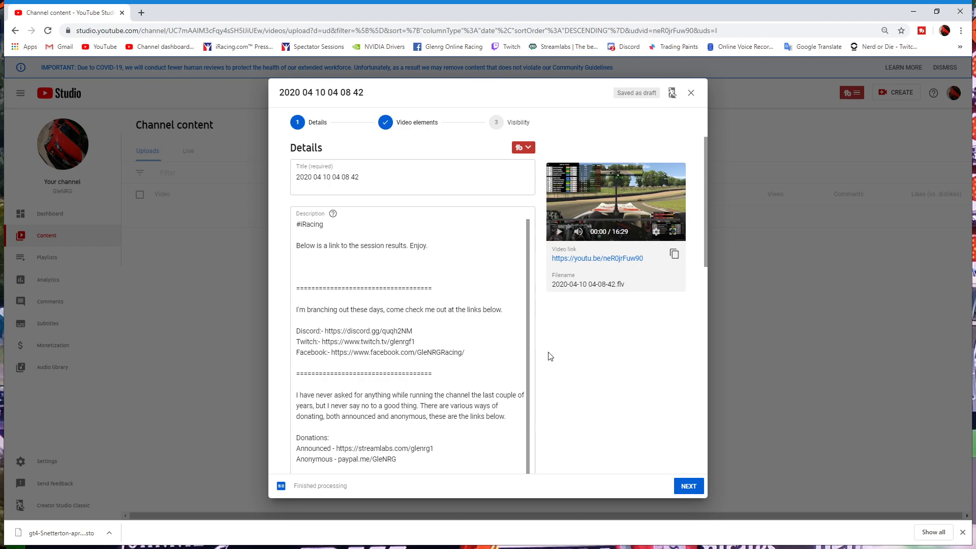
# Step: Review description, thumbnail and audience, then expand MORE OPTIONS to check the tag list
pyautogui.scroll(-3)
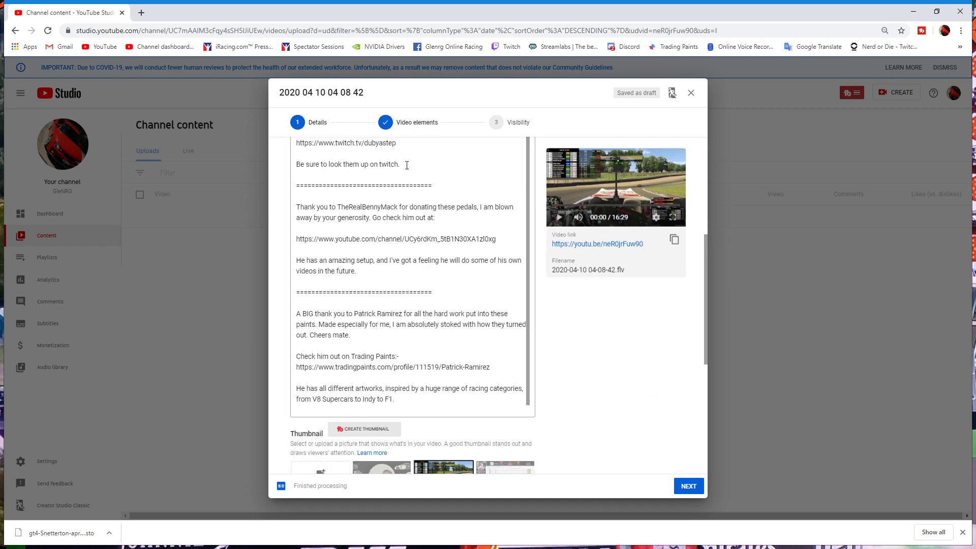
pyautogui.scroll(-3)
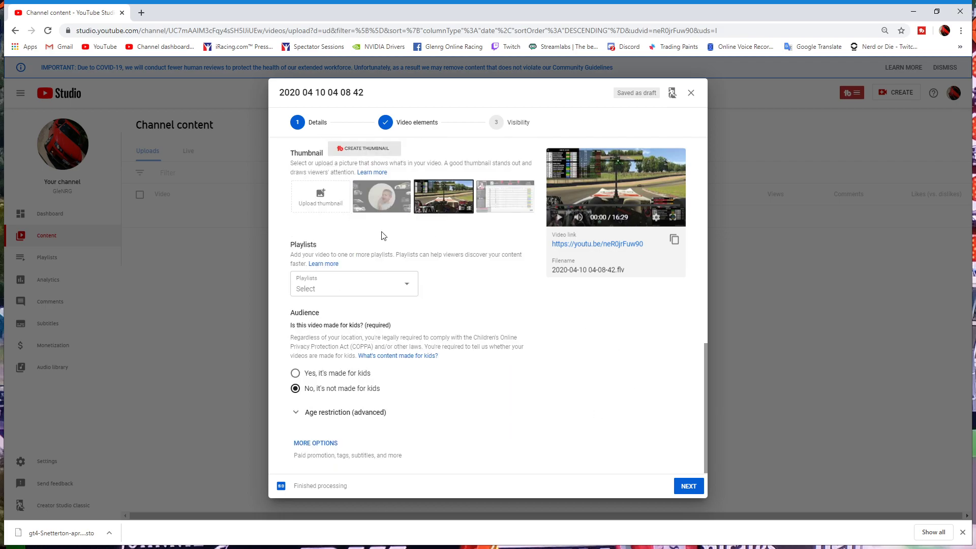
pyautogui.moveTo(334, 443)
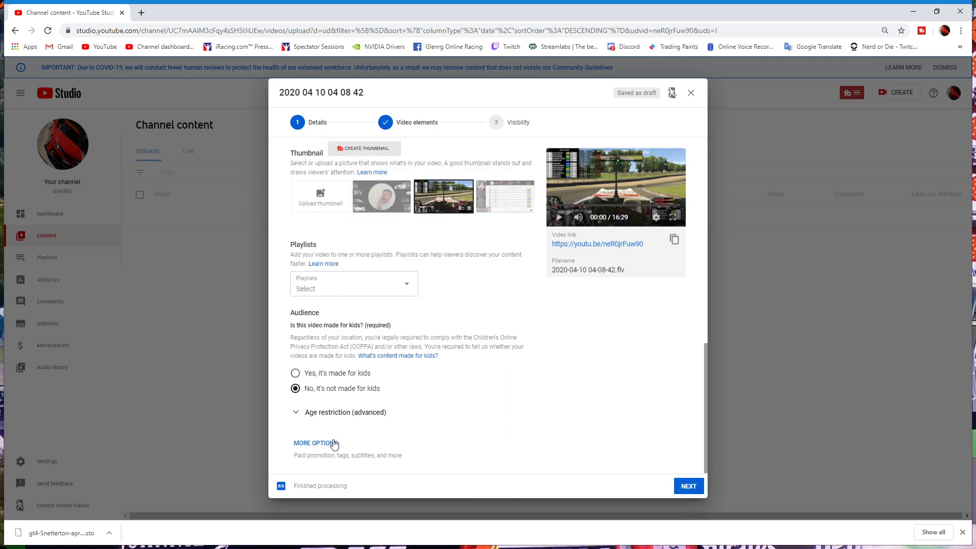
pyautogui.click(314, 443)
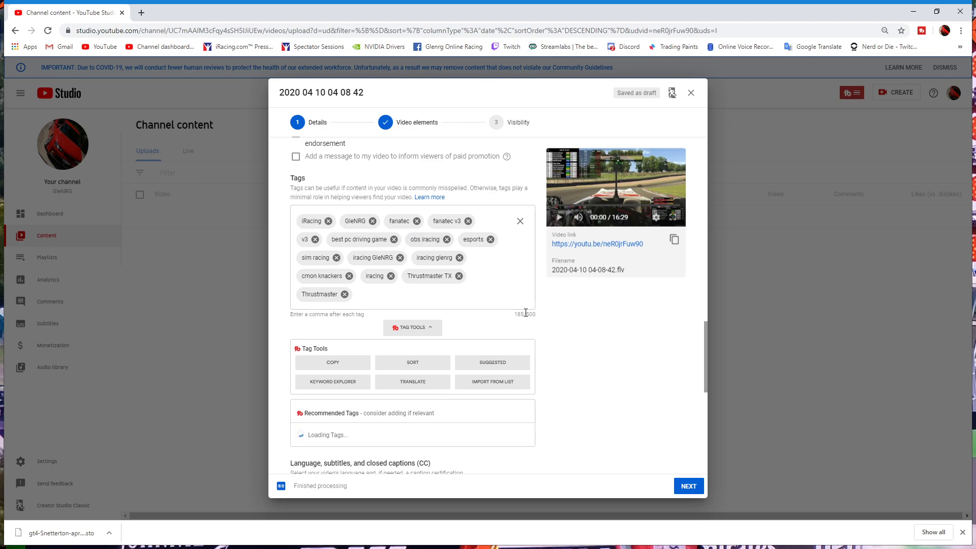
pyautogui.scroll(-3)
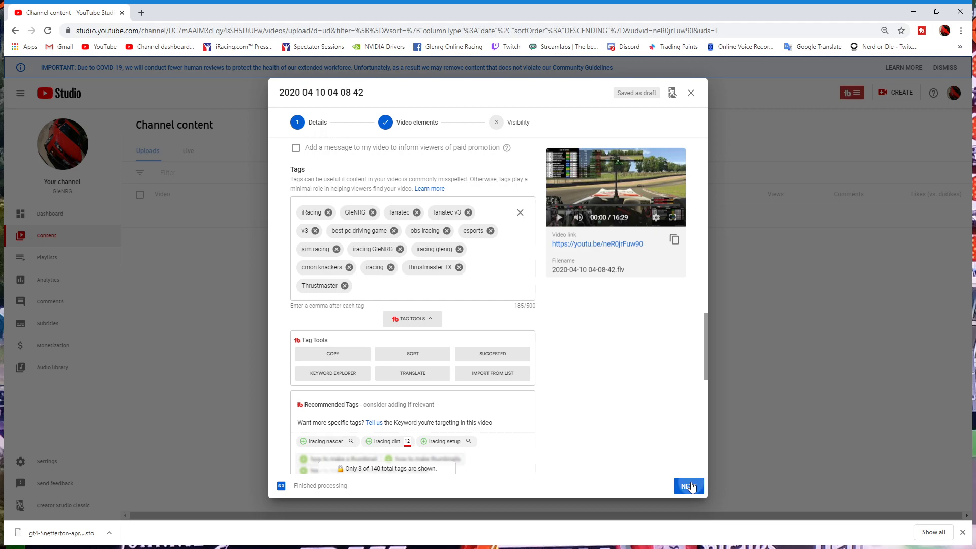
# Step: Advance the upload from Details to the Video elements step
pyautogui.click(687, 486)
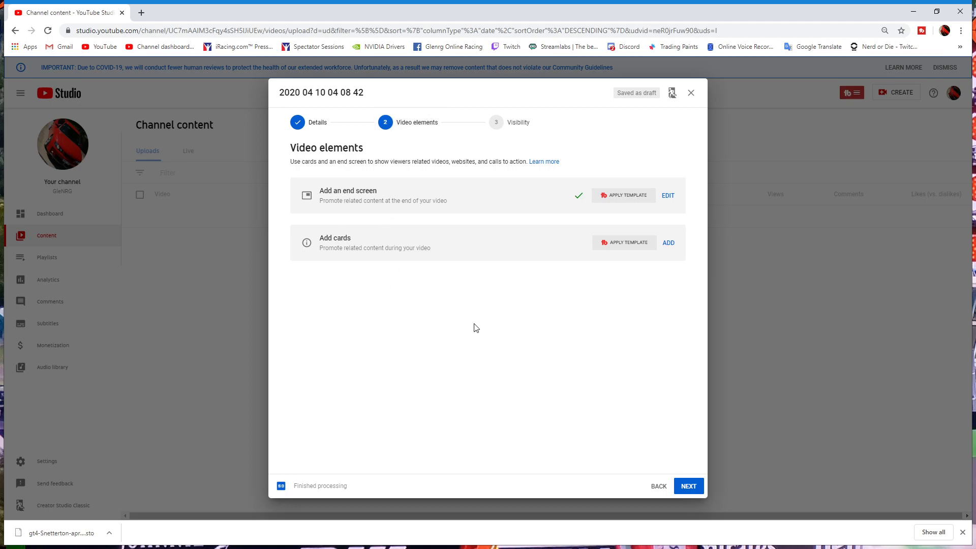
pyautogui.moveTo(508, 225)
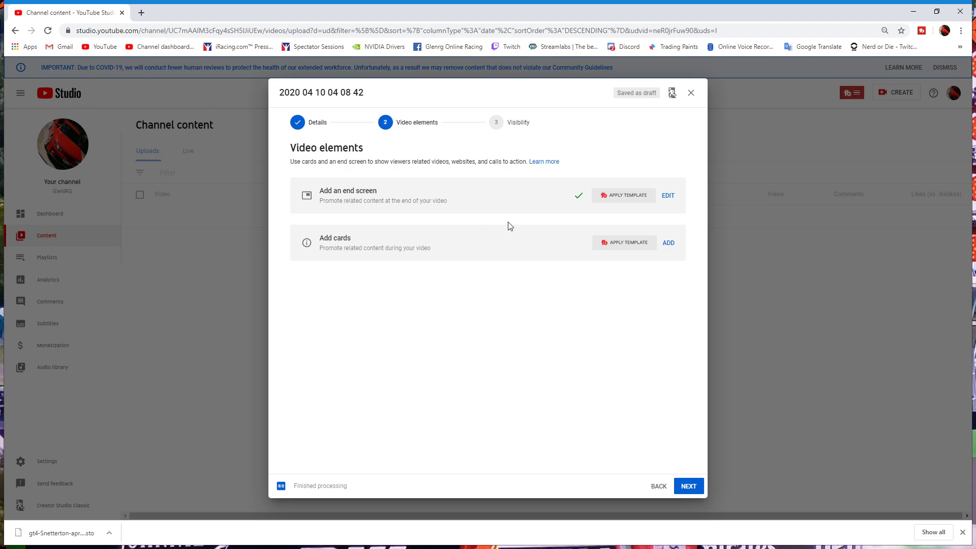
pyautogui.moveTo(666, 195)
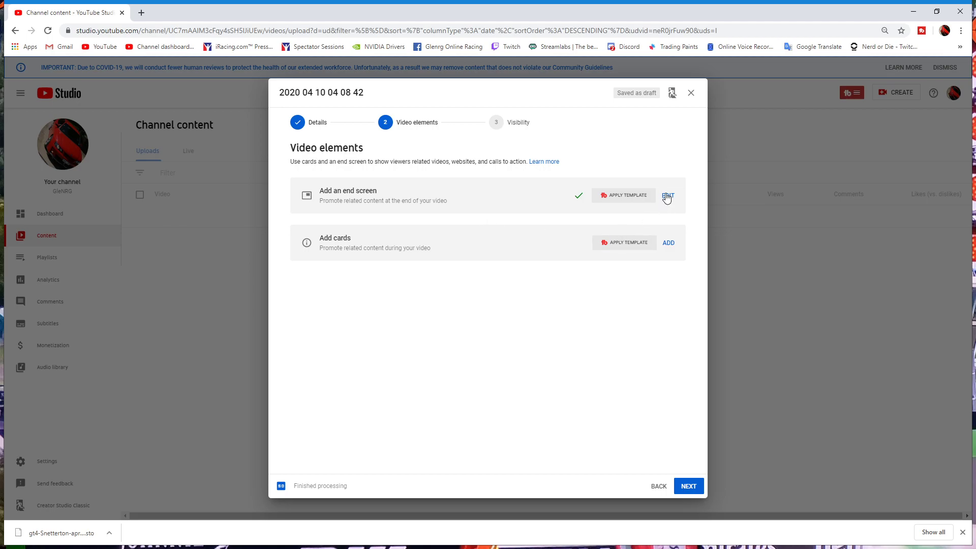
pyautogui.click(668, 195)
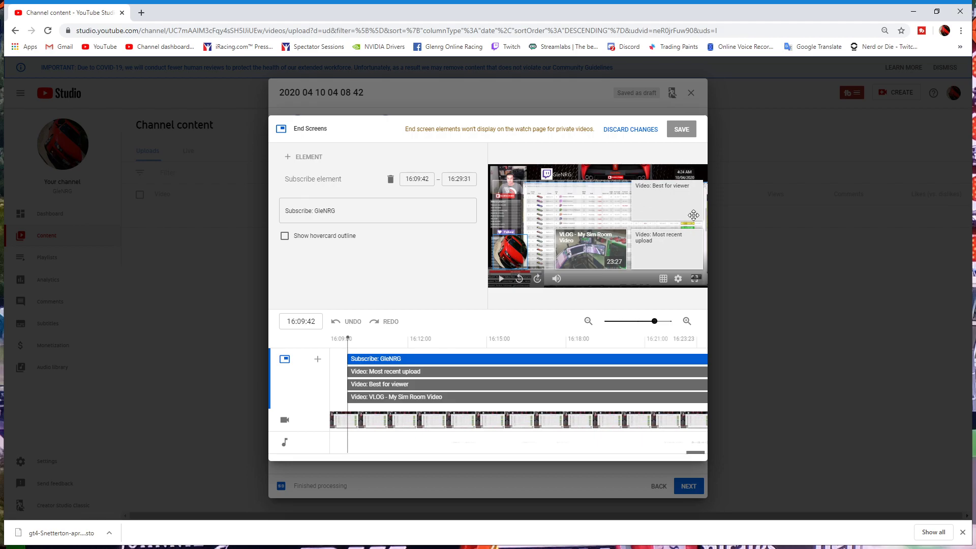
pyautogui.moveTo(692, 108)
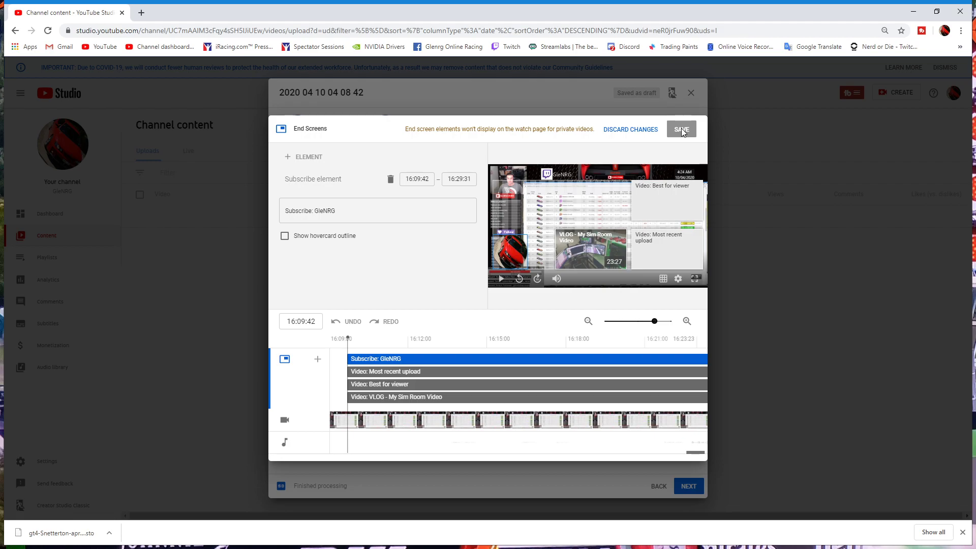
pyautogui.click(680, 129)
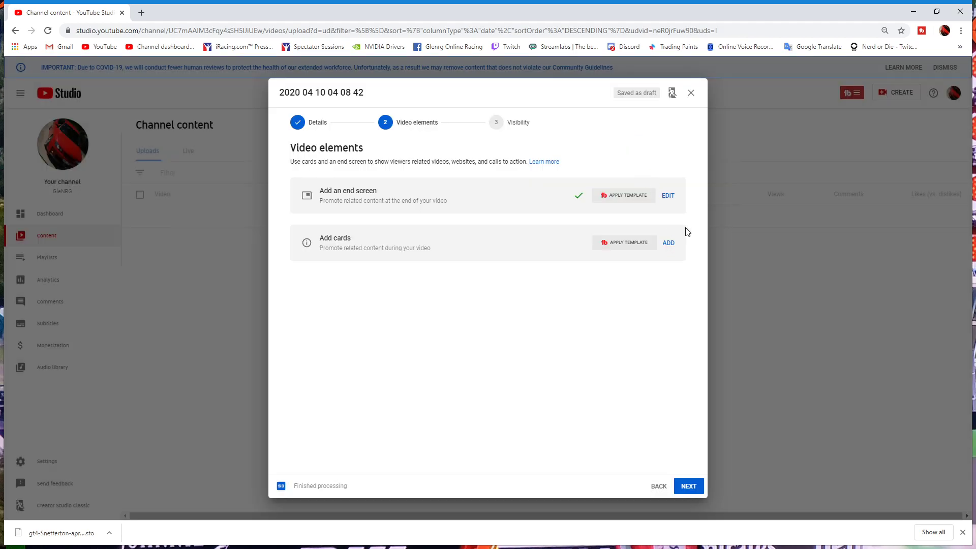
pyautogui.moveTo(334, 248)
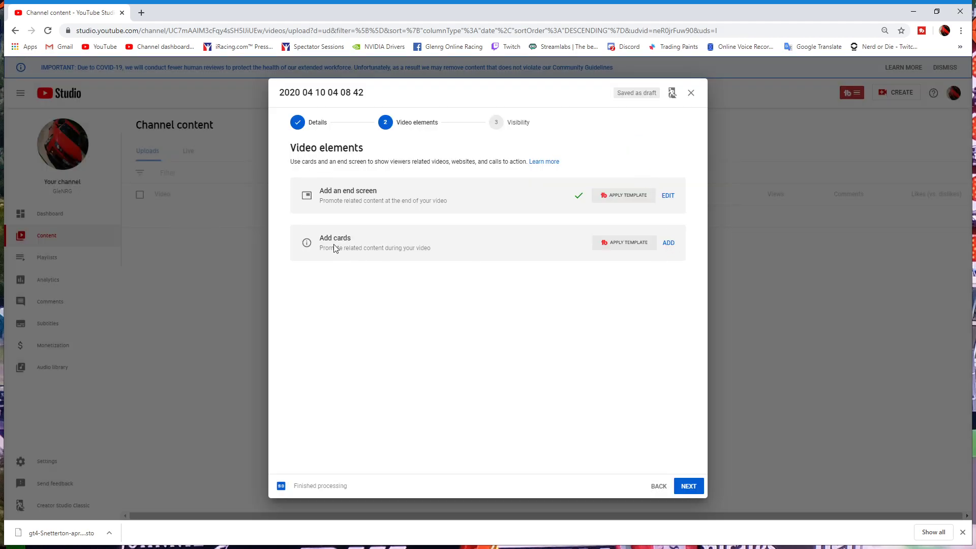
pyautogui.moveTo(628, 309)
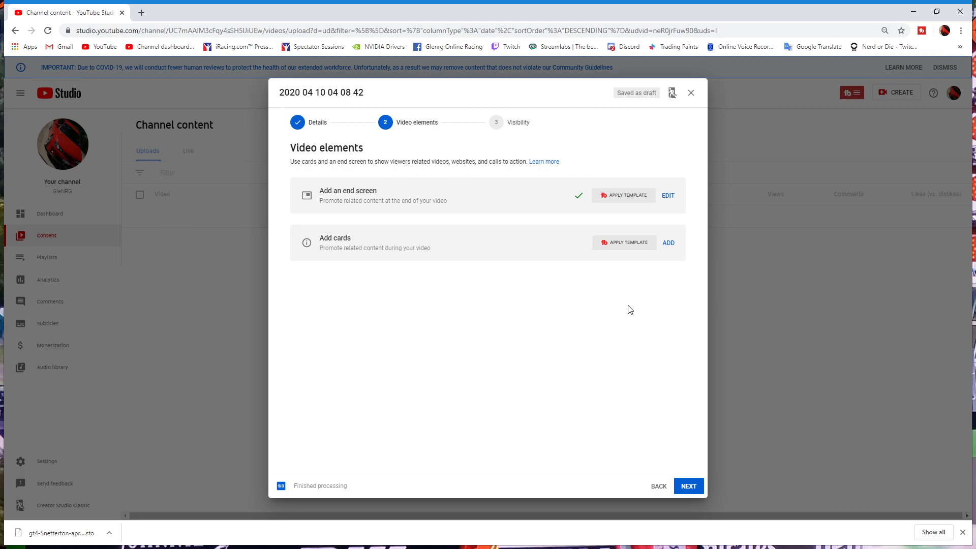
pyautogui.moveTo(628, 312)
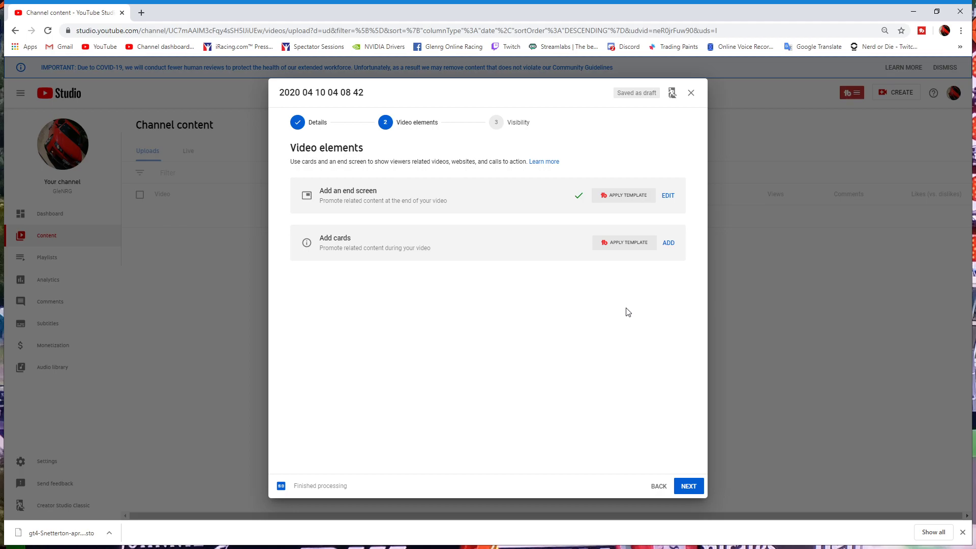
pyautogui.moveTo(605, 326)
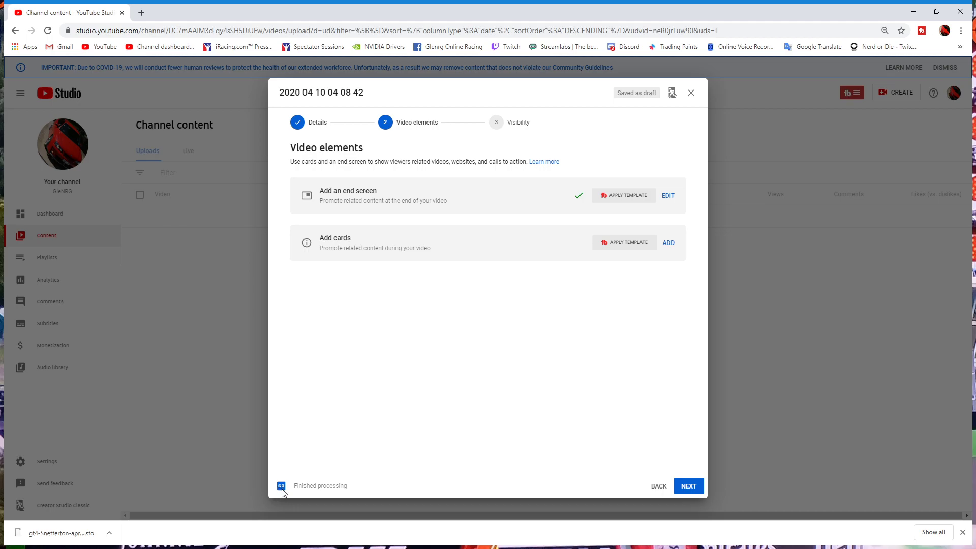
pyautogui.moveTo(363, 494)
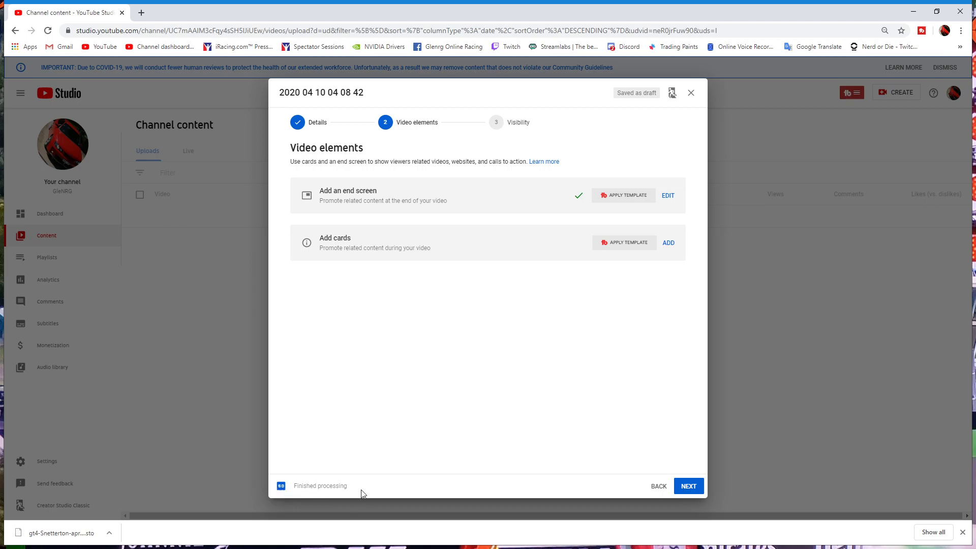
pyautogui.moveTo(637, 288)
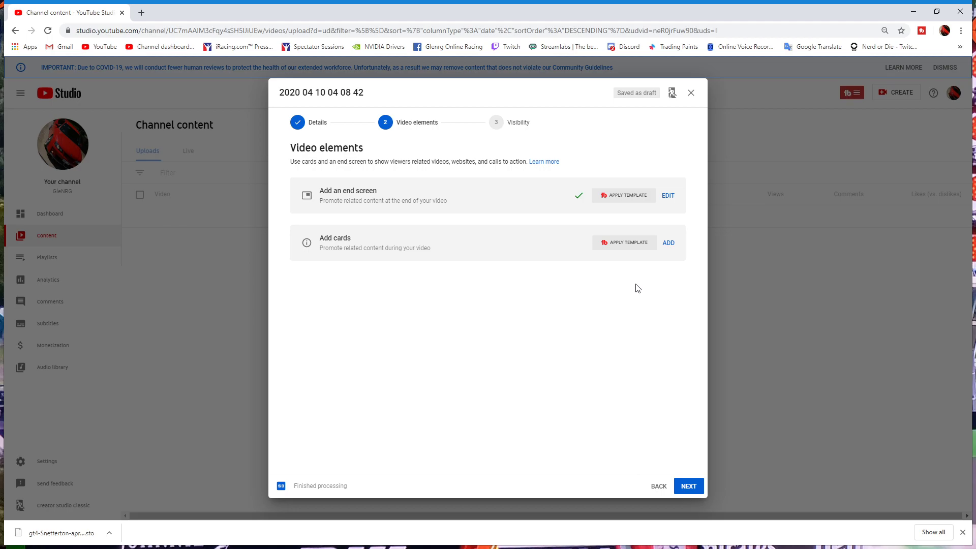
pyautogui.moveTo(630, 292)
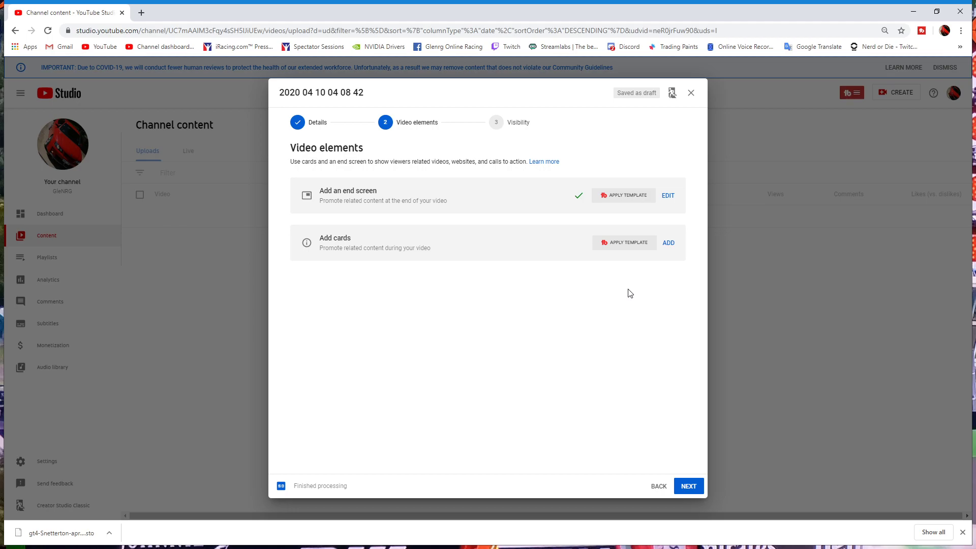
pyautogui.moveTo(653, 293)
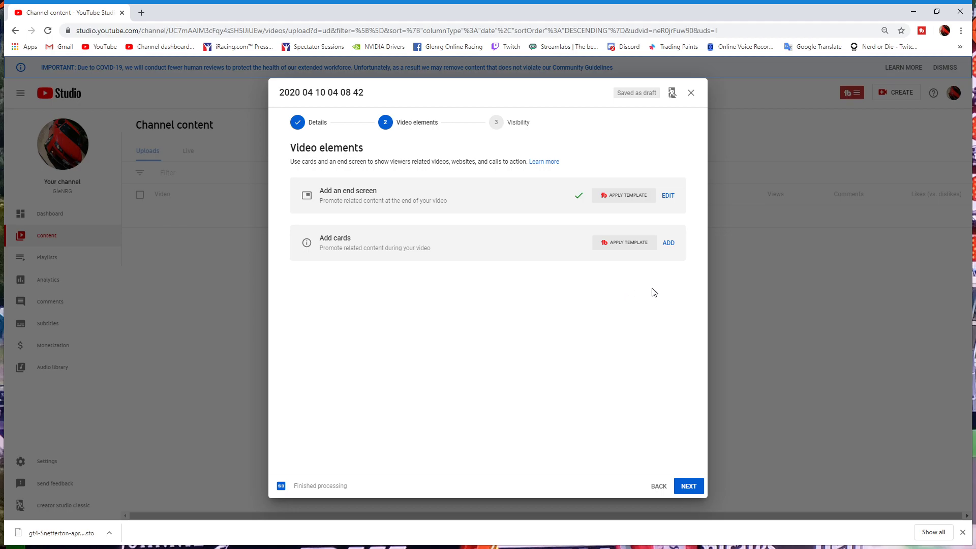
pyautogui.moveTo(465, 256)
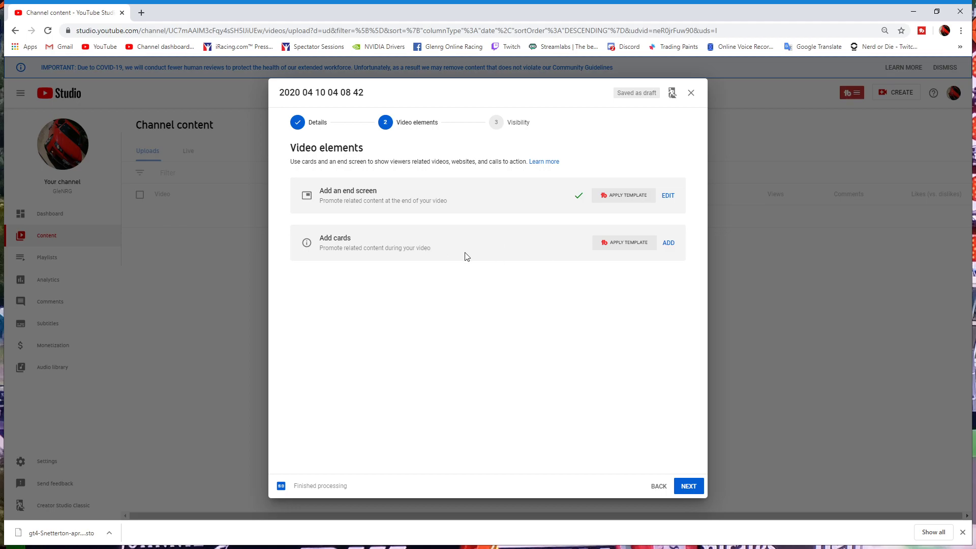
pyautogui.moveTo(491, 253)
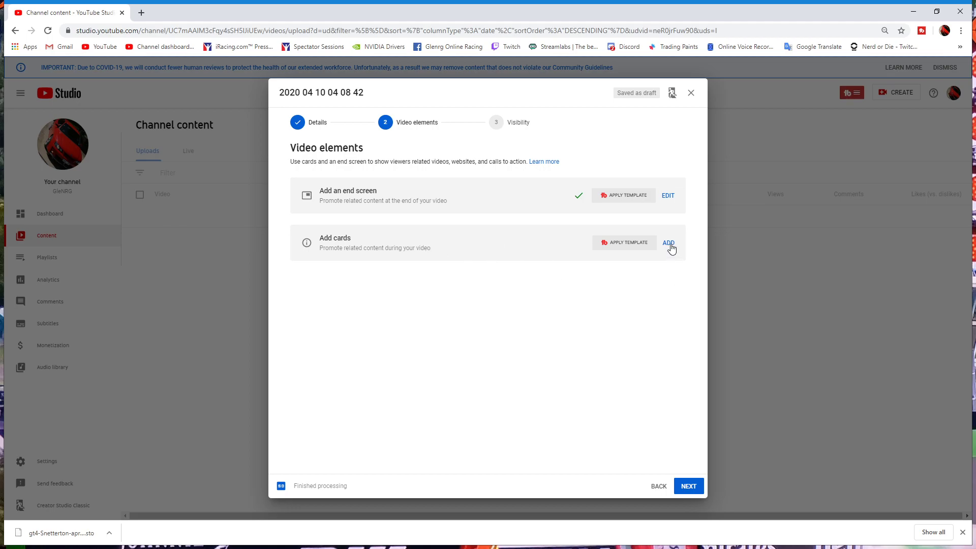
# Step: Start adding cards from the Video elements step, next to the existing end screen
pyautogui.click(667, 243)
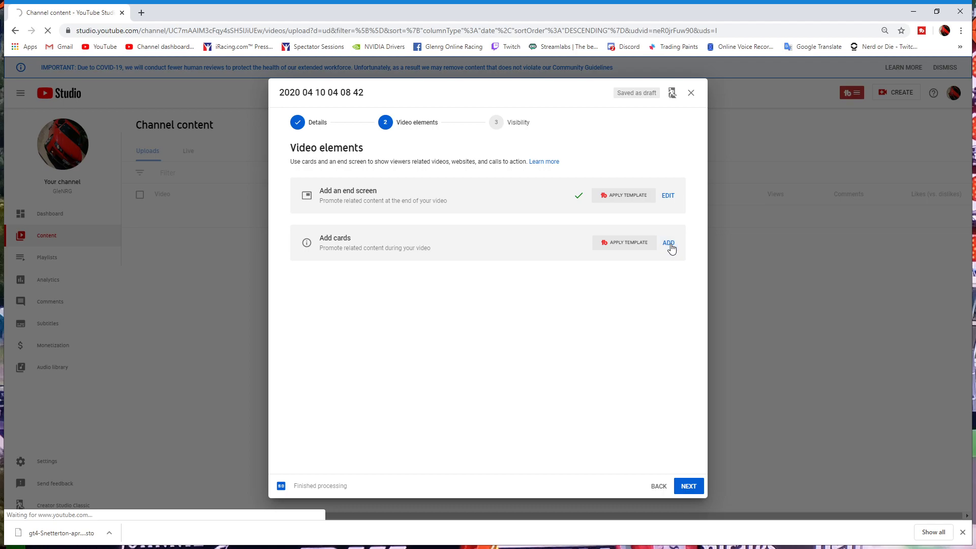
pyautogui.click(668, 243)
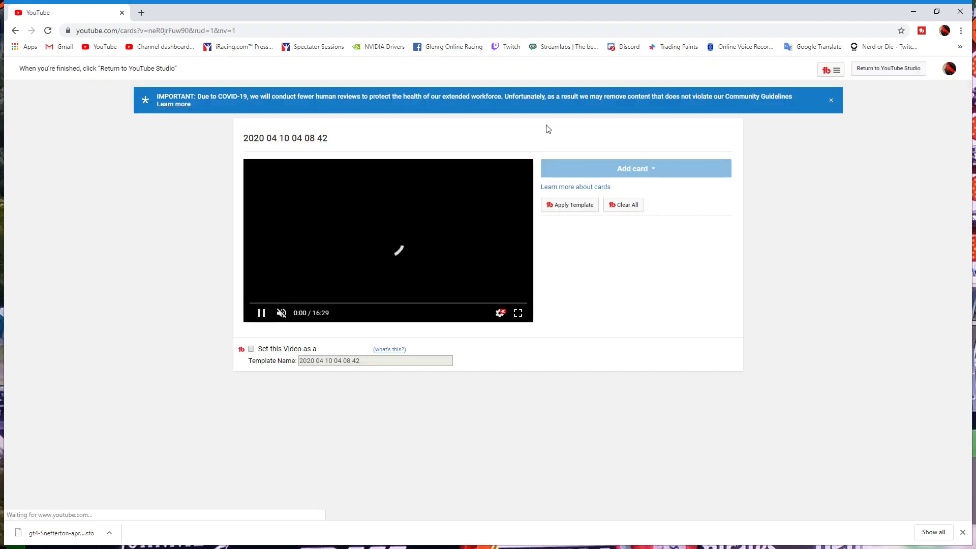
pyautogui.click(261, 312)
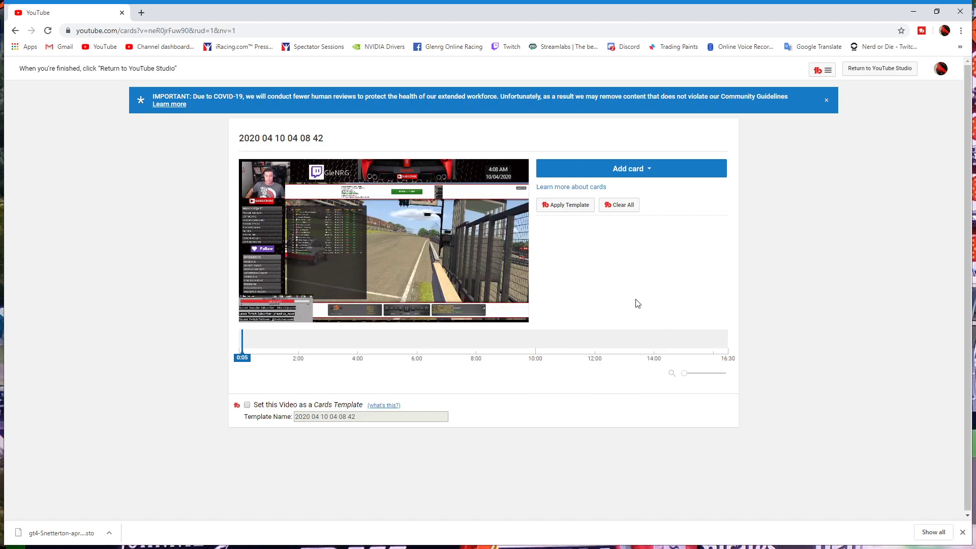
pyautogui.click(384, 255)
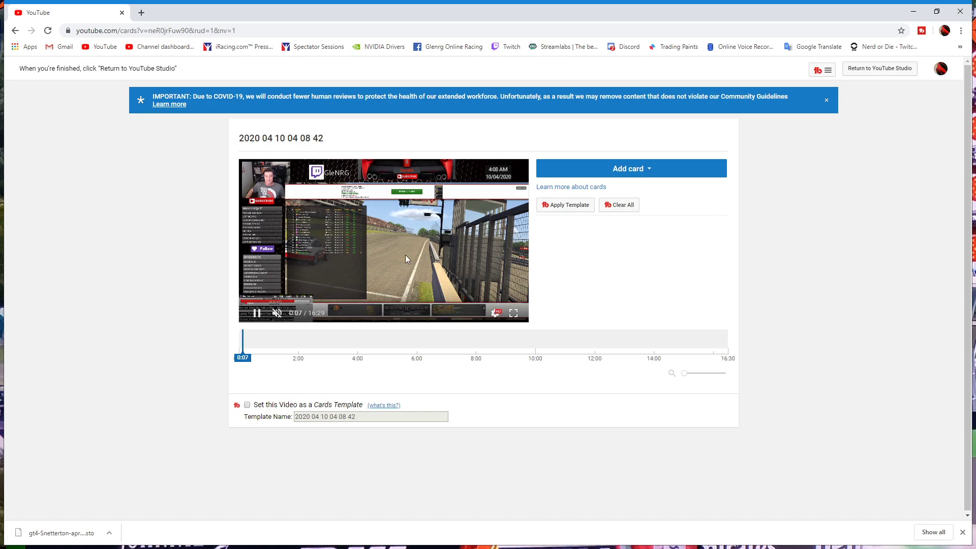
pyautogui.moveTo(450, 281)
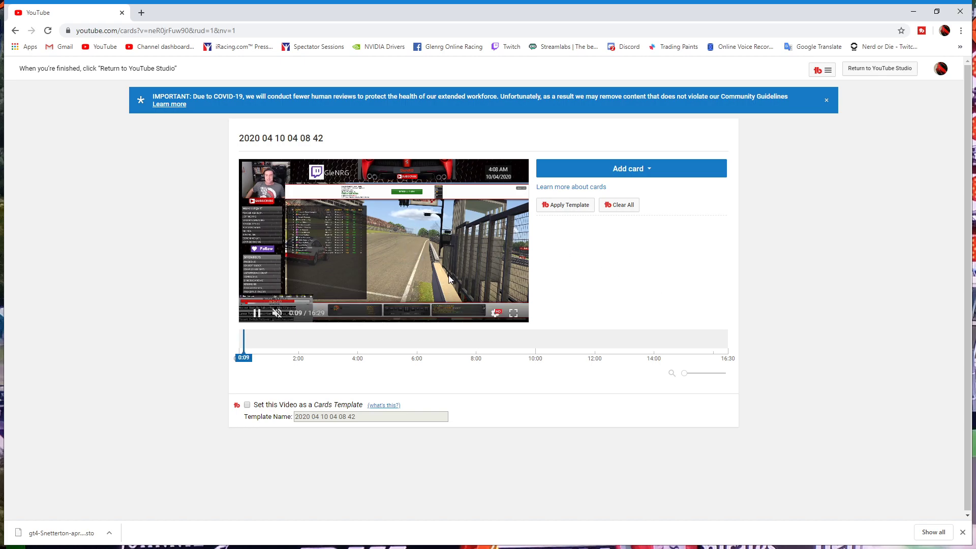
pyautogui.moveTo(496, 312)
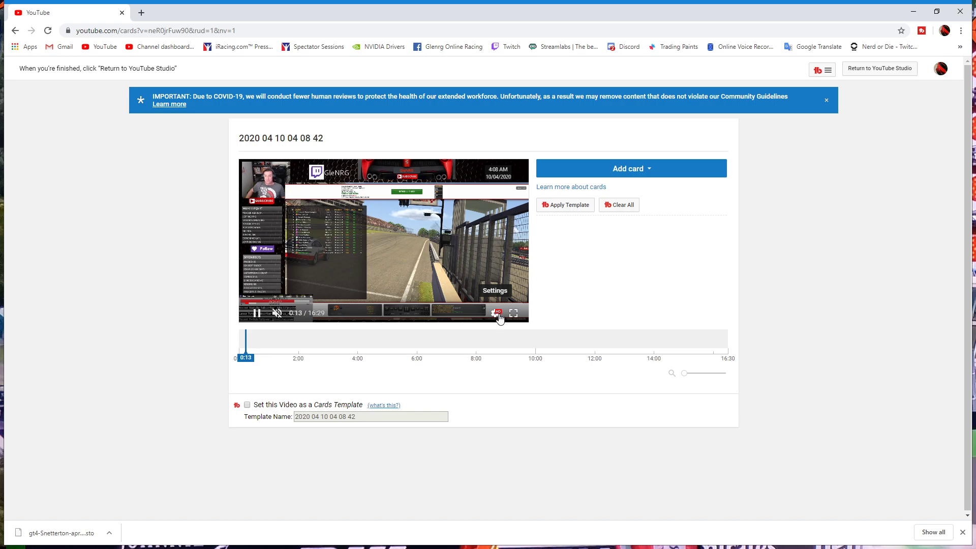
pyautogui.click(495, 313)
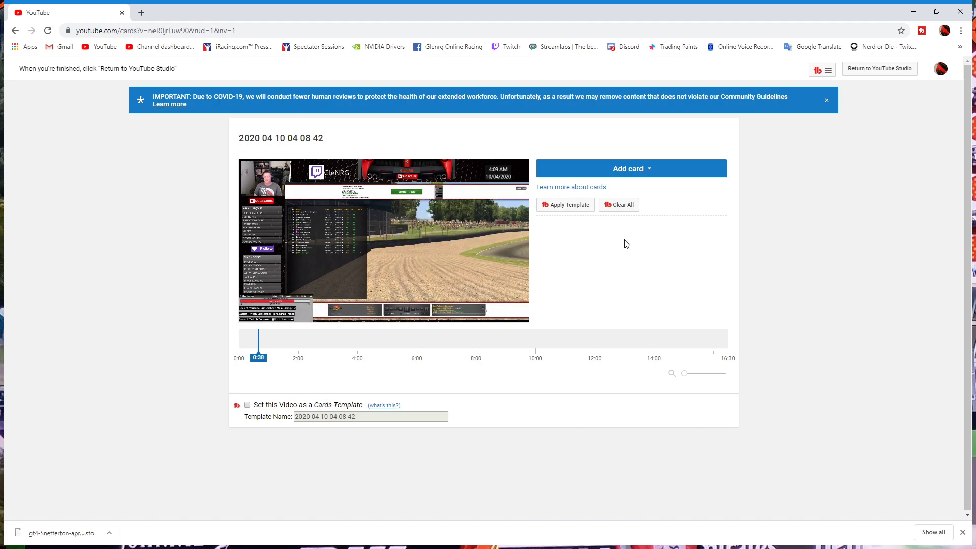
pyautogui.click(878, 68)
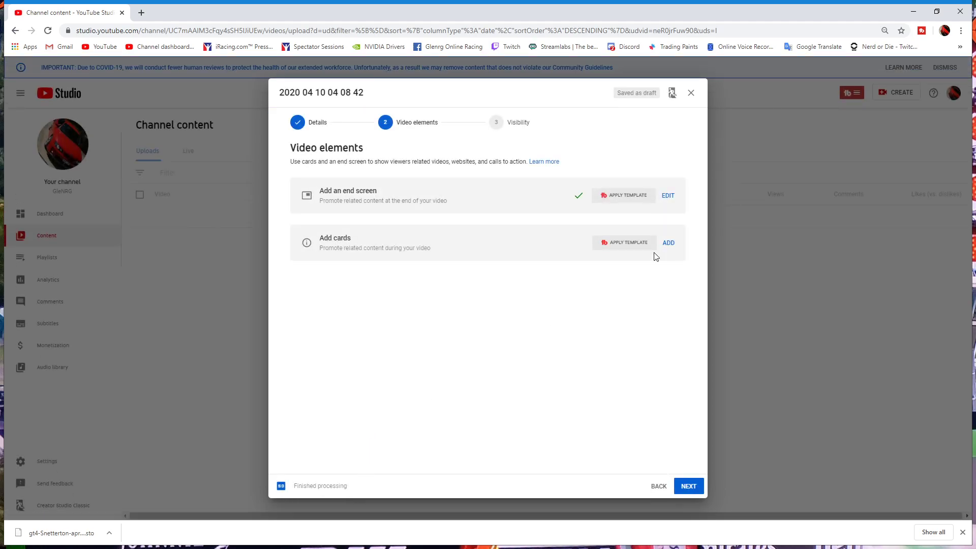
pyautogui.click(669, 243)
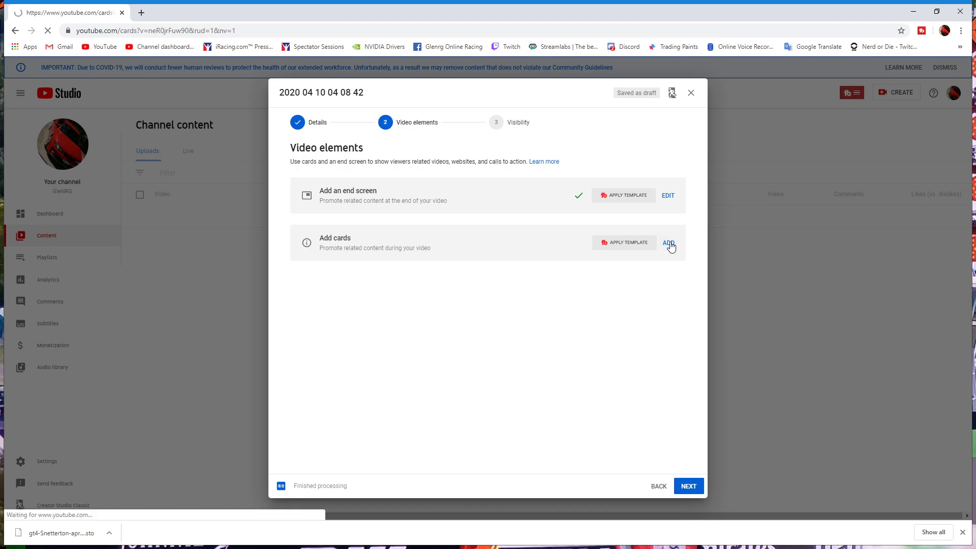
pyautogui.click(669, 243)
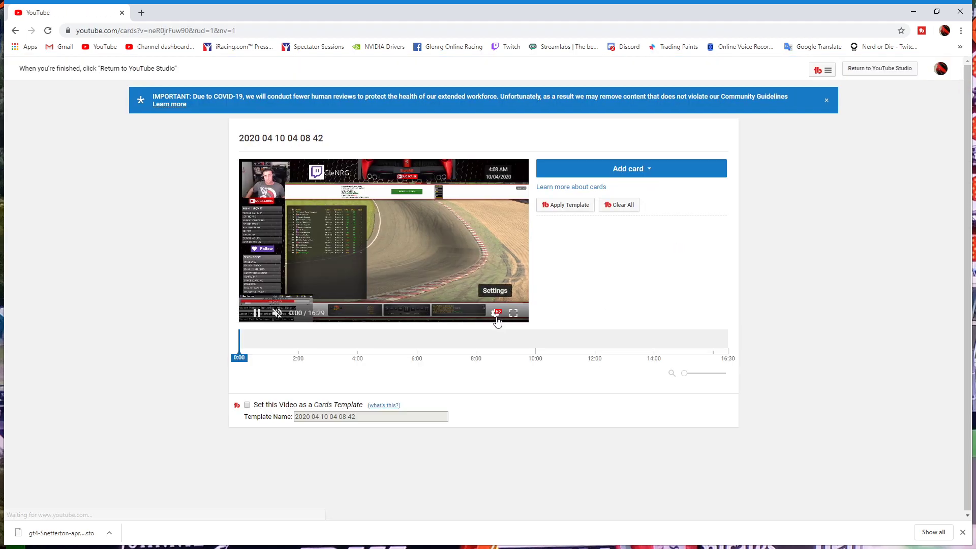
pyautogui.click(494, 312)
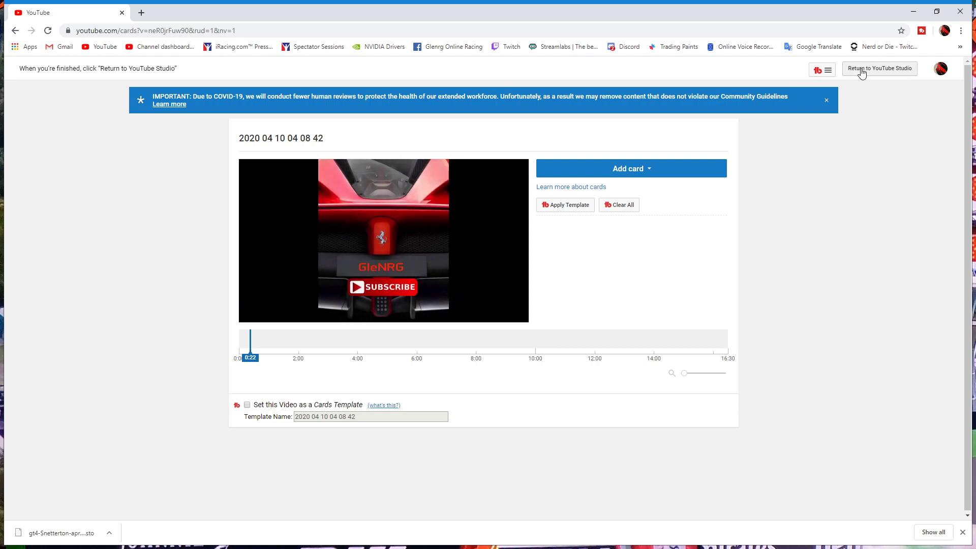
pyautogui.click(879, 68)
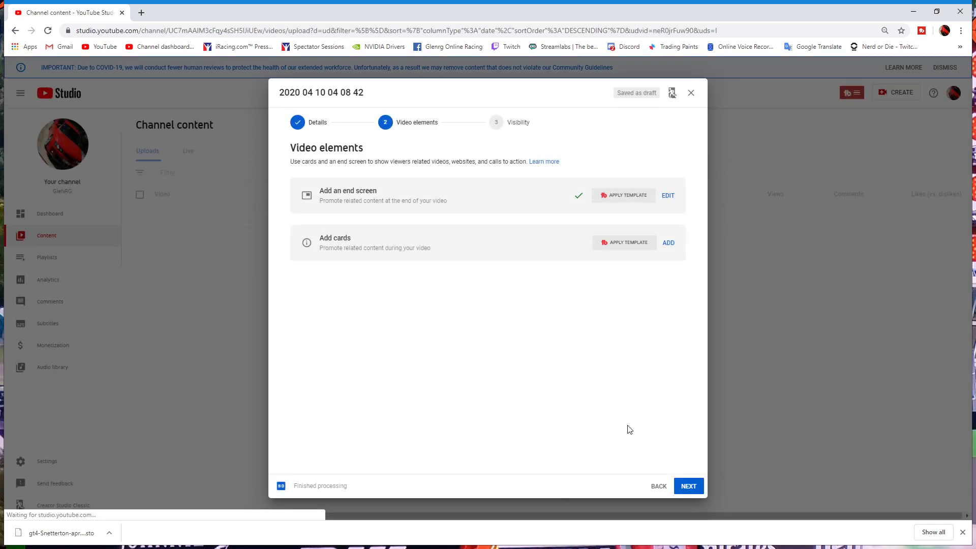
# Step: Check Visibility is set to Public, return to Video elements and reopen the cards editor
pyautogui.click(688, 486)
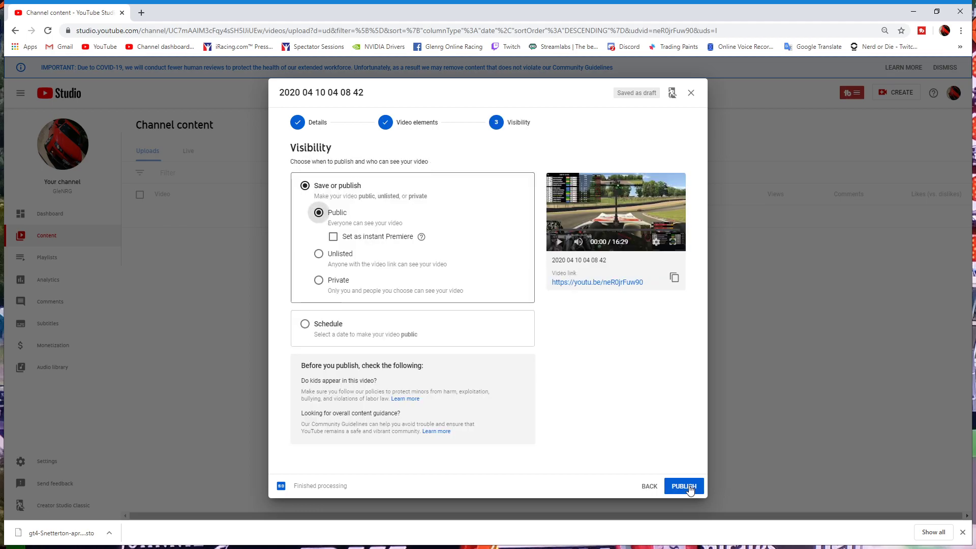
pyautogui.moveTo(548, 329)
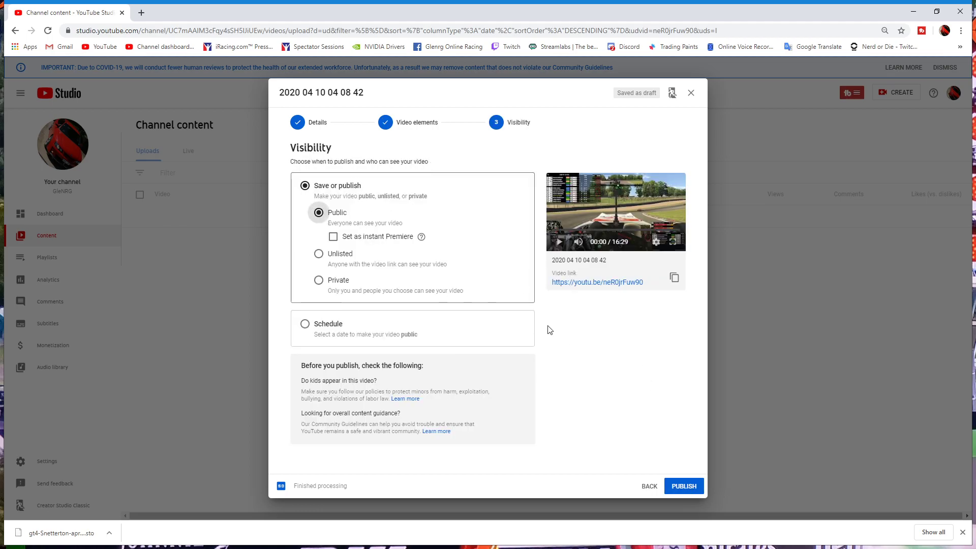
pyautogui.moveTo(573, 355)
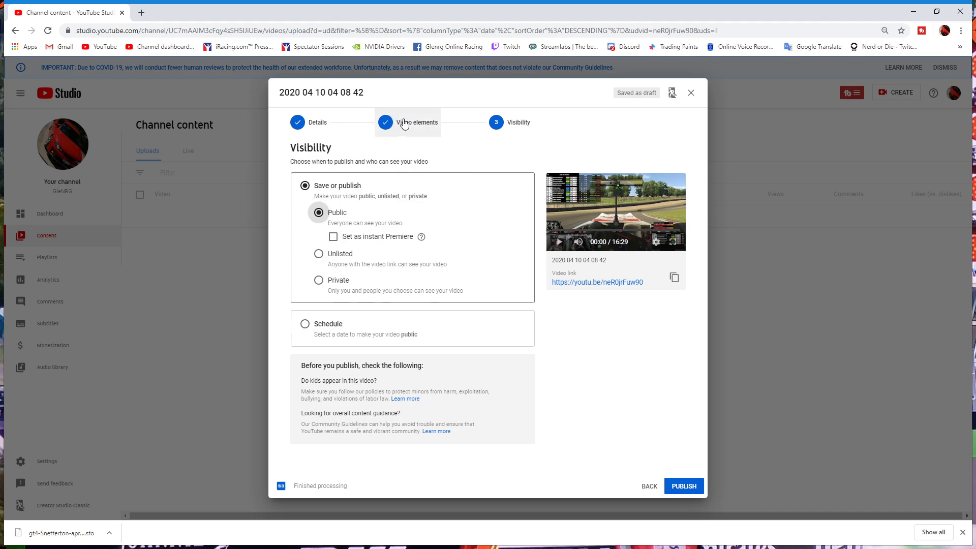
pyautogui.click(407, 122)
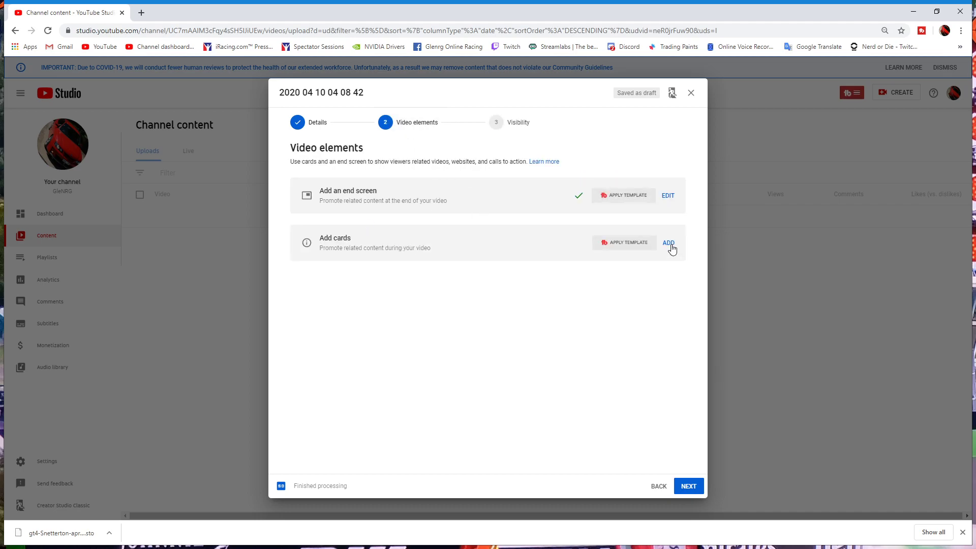
pyautogui.click(667, 243)
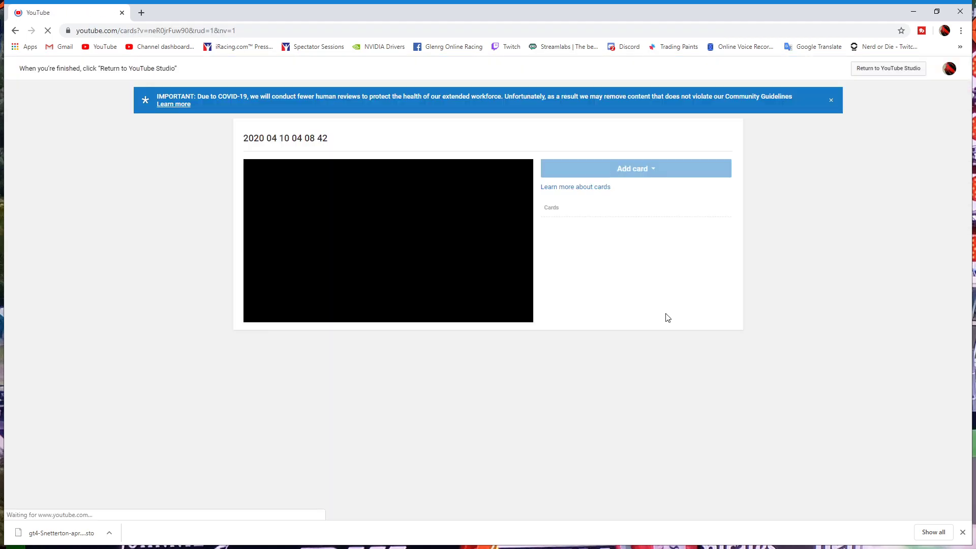